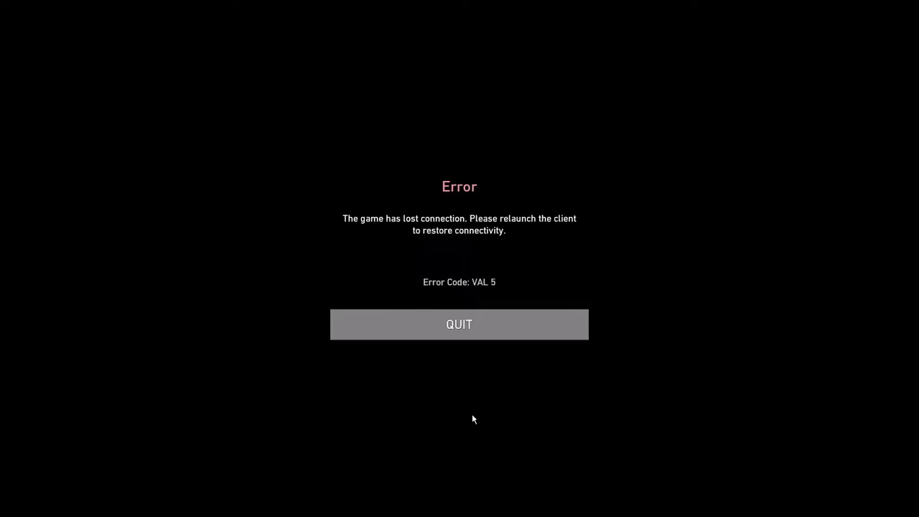
mouse_move(442, 379)
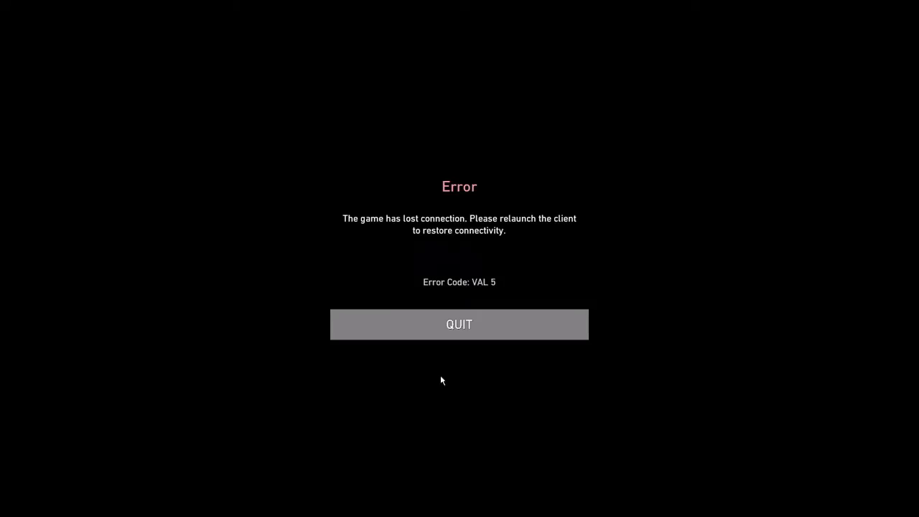
mouse_move(522, 224)
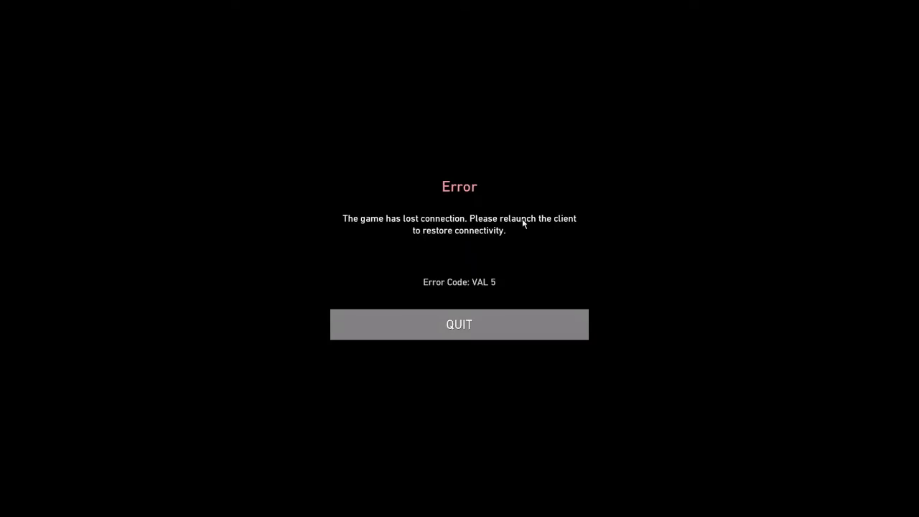
mouse_move(448, 238)
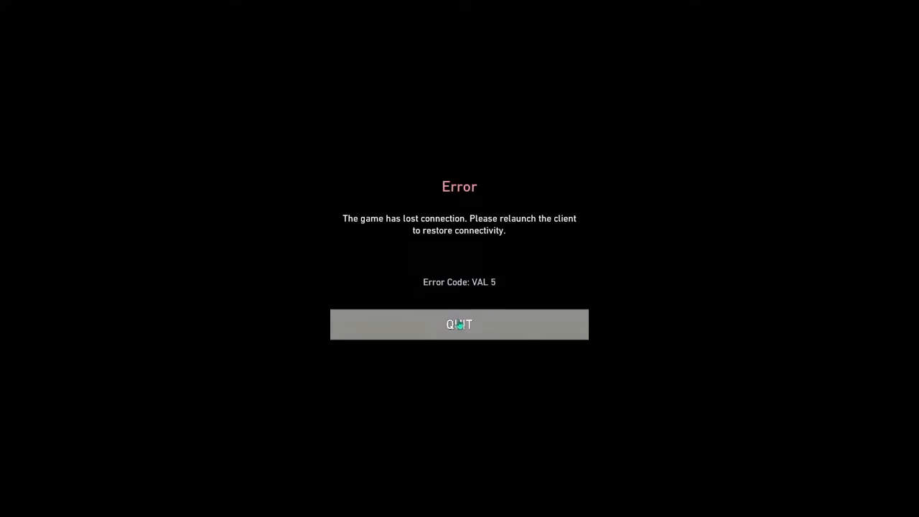
- Quit the game showing the VAL 5 error and bring up Task Manager's detailed process list
click(460, 325)
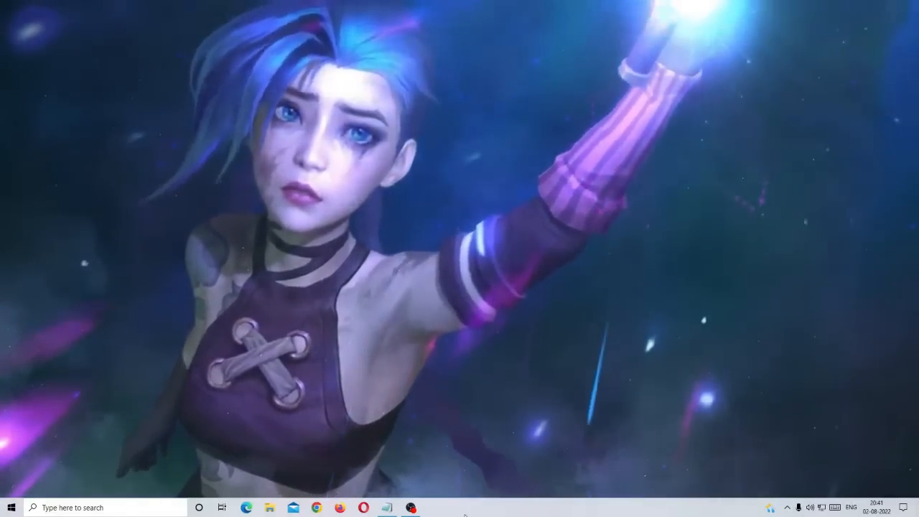
right_click(467, 507)
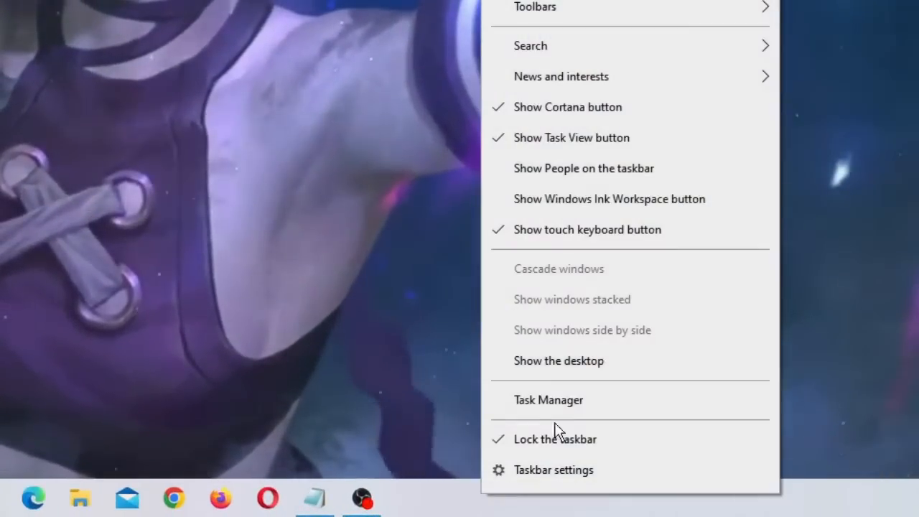
click(548, 399)
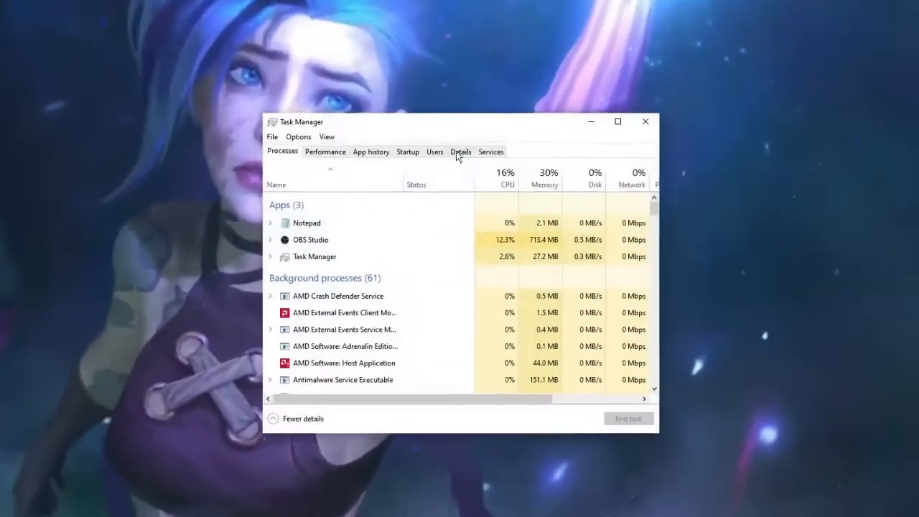
click(459, 152)
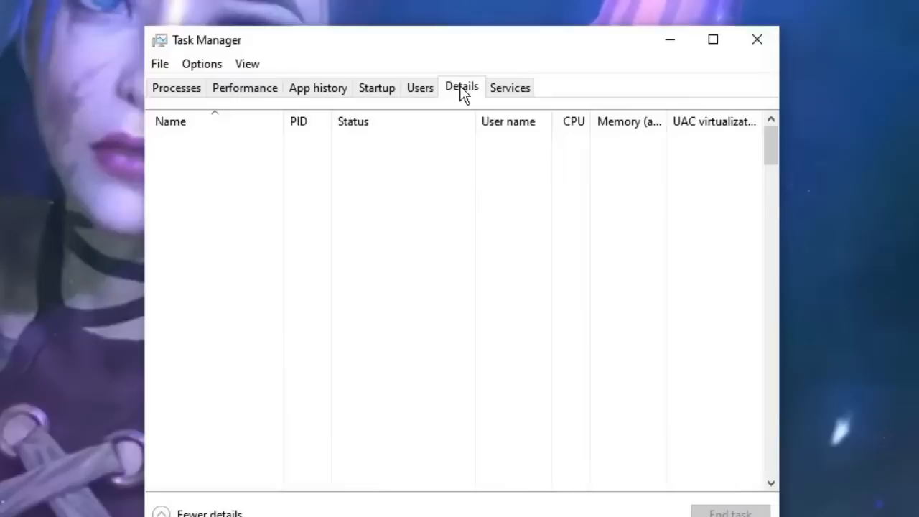
- End one of the running svchost.exe processes from the Details list
click(463, 87)
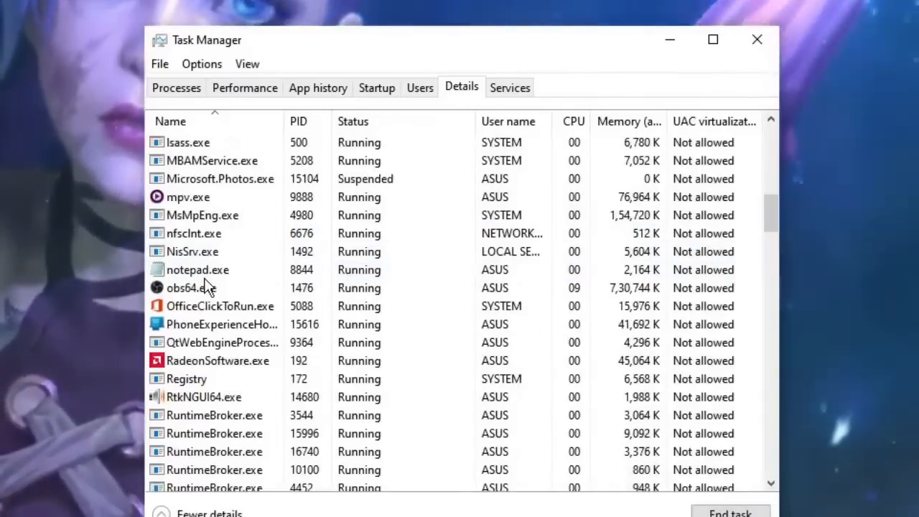
click(190, 287)
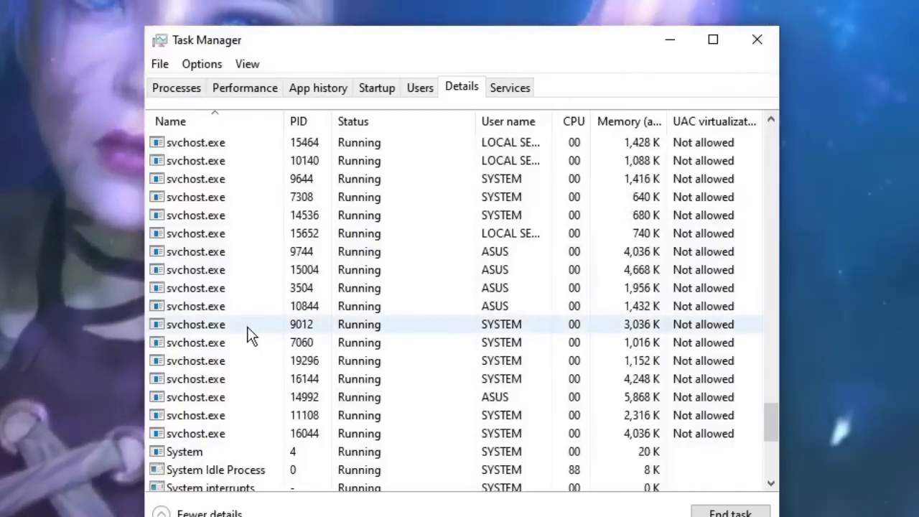
right_click(194, 287)
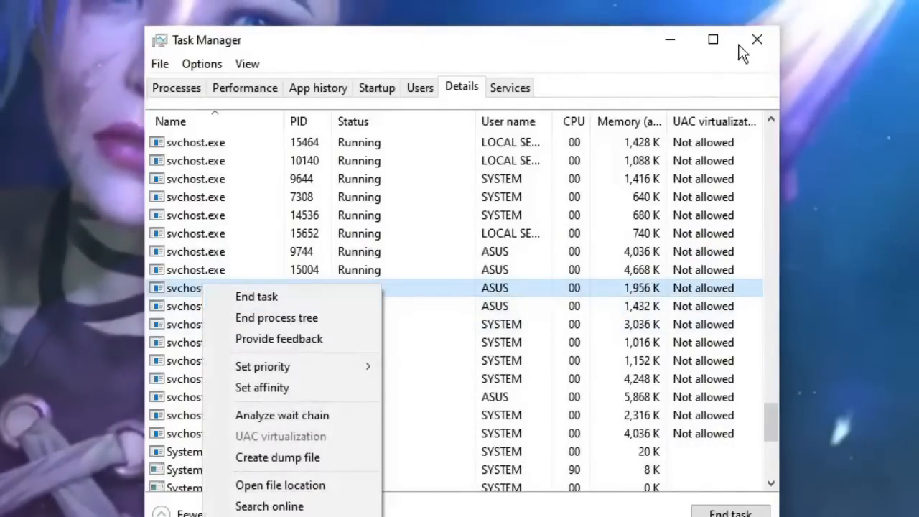
click(755, 40)
text(serv)
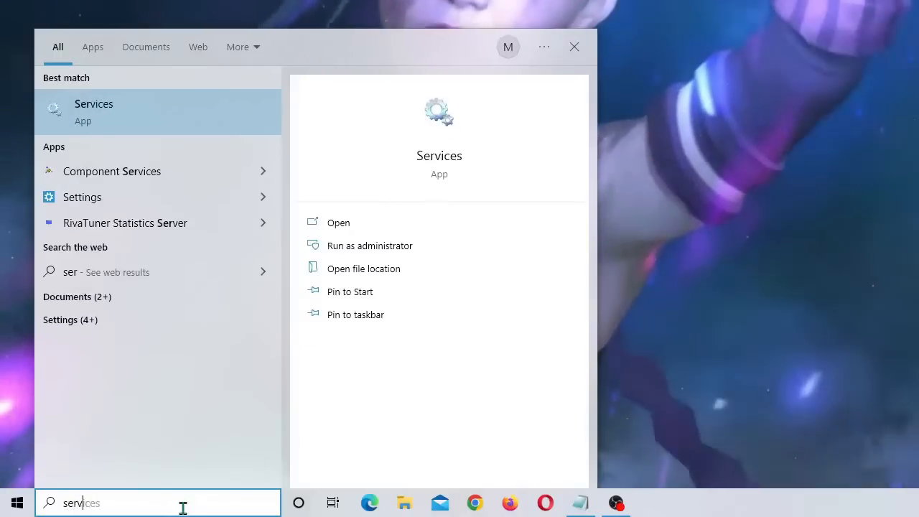
- Launch the Services app and bring up the vgc service's properties
key(BackSpace)
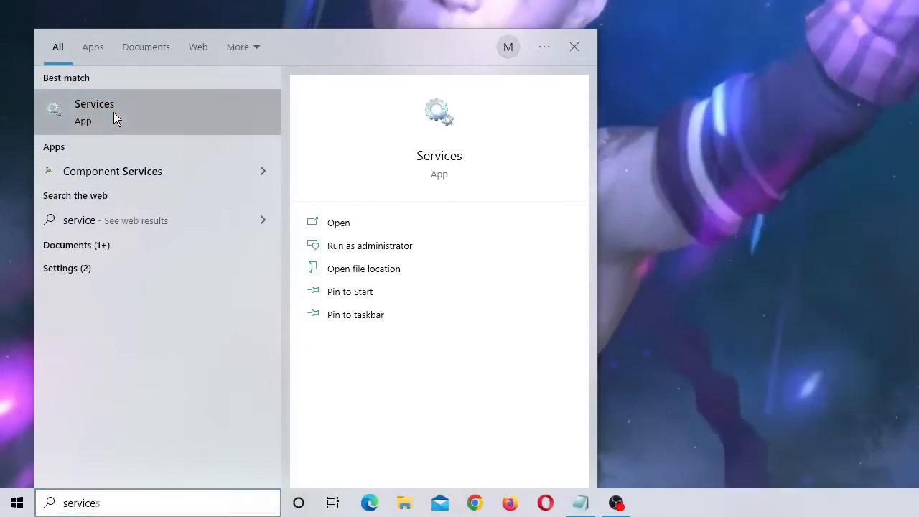
click(338, 221)
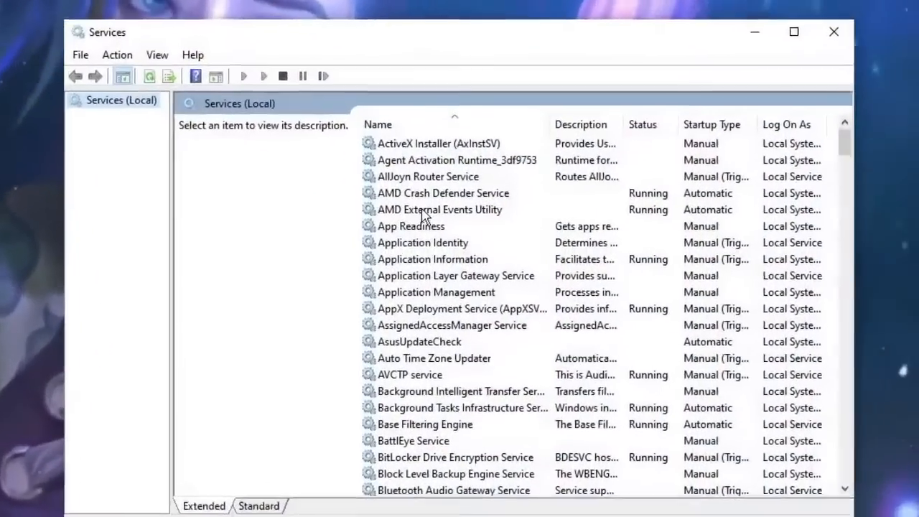
click(439, 210)
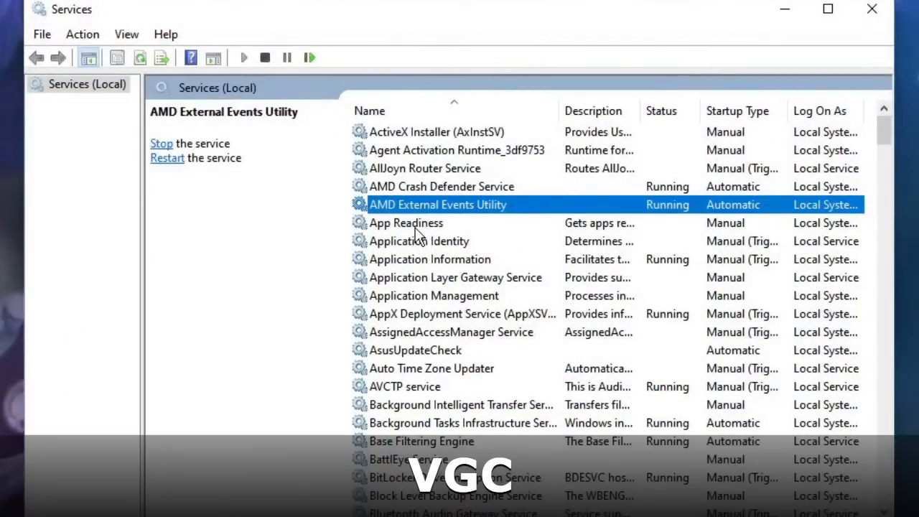
scroll(down, 3)
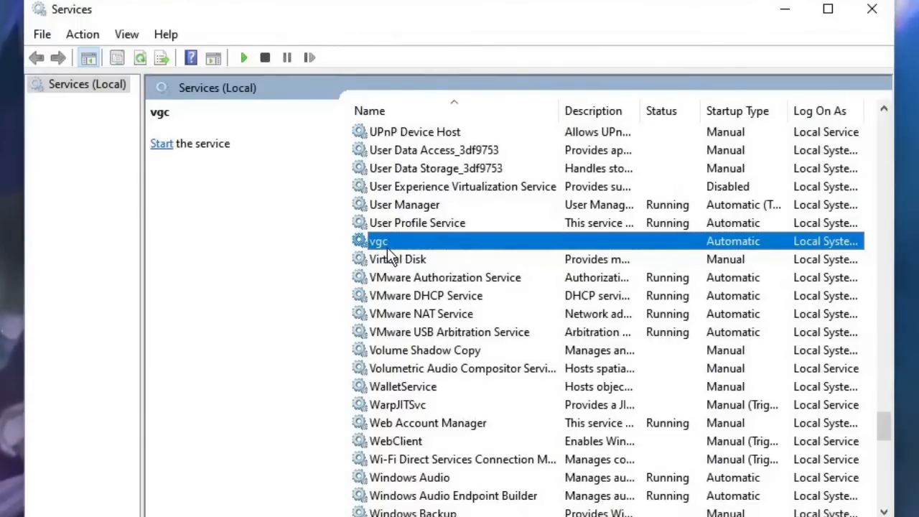
double_click(379, 241)
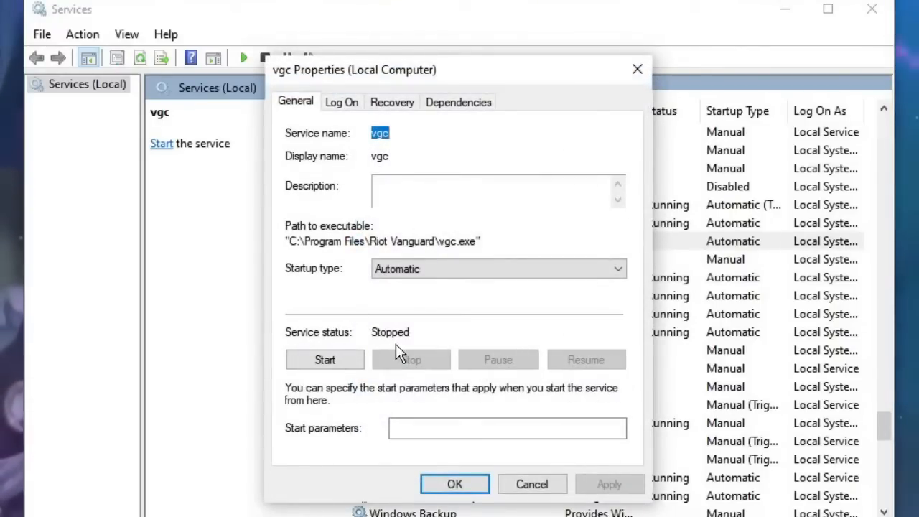
mouse_move(324, 280)
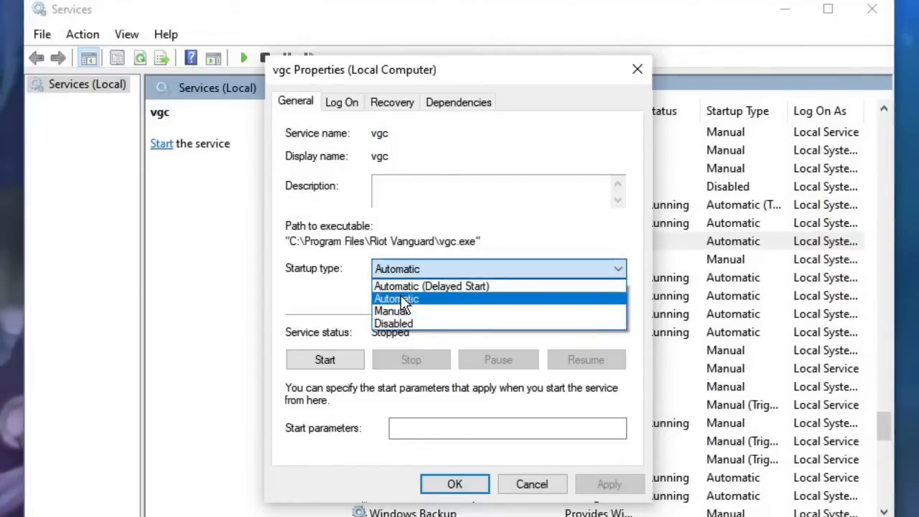
- Set vgc startup type to Automatic, start the service and confirm with OK
click(324, 359)
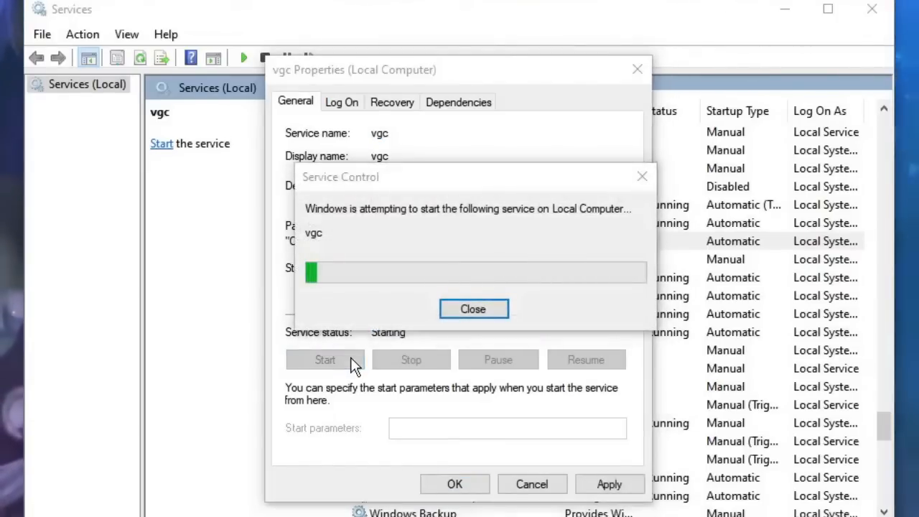
click(474, 308)
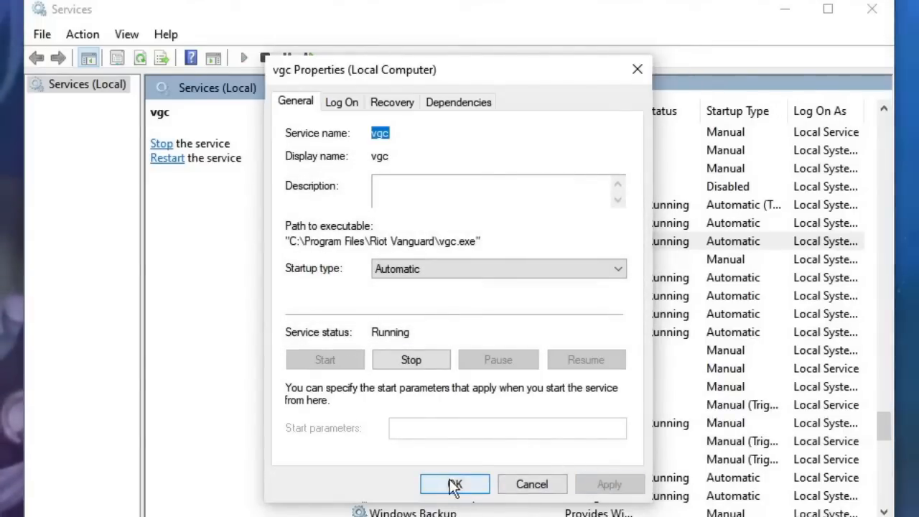
click(454, 483)
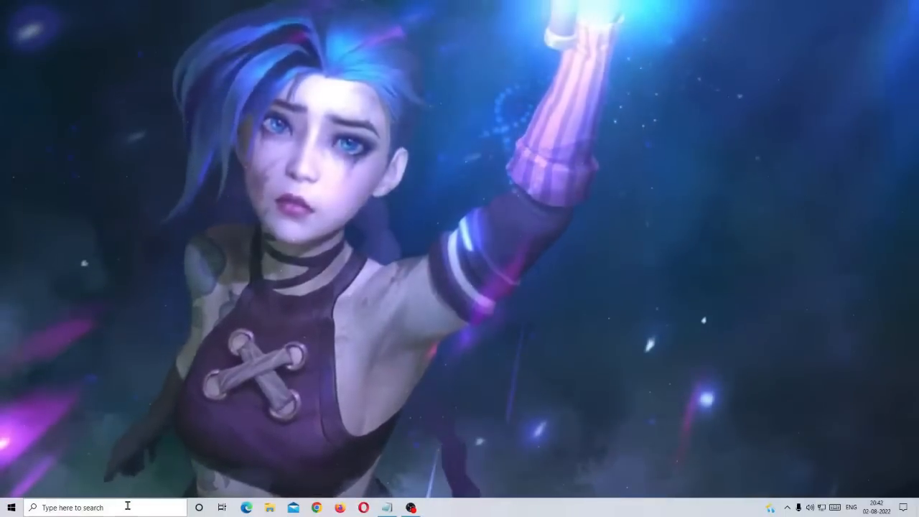
- Run an administrator Command Prompt and reset the Winsock catalog with netsh winsock reset
text(cmd)
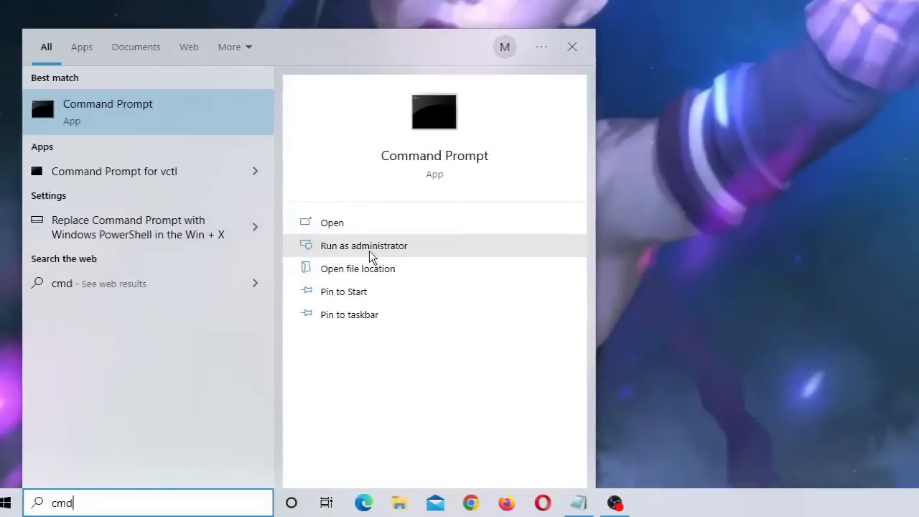
click(363, 244)
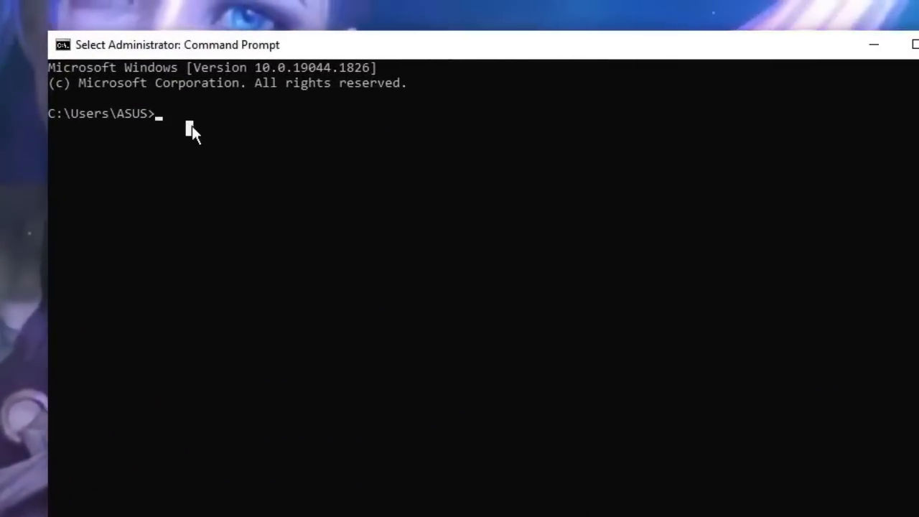
text(netsh wi)
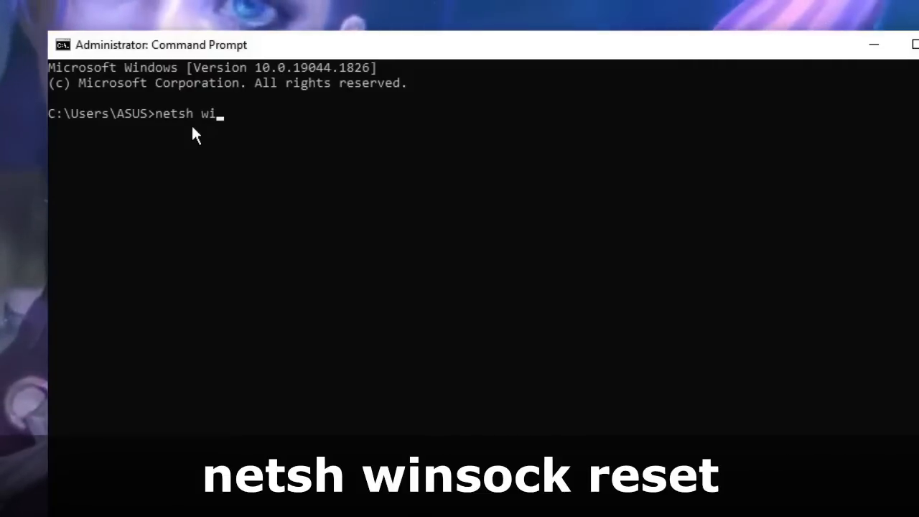
text(nsock)
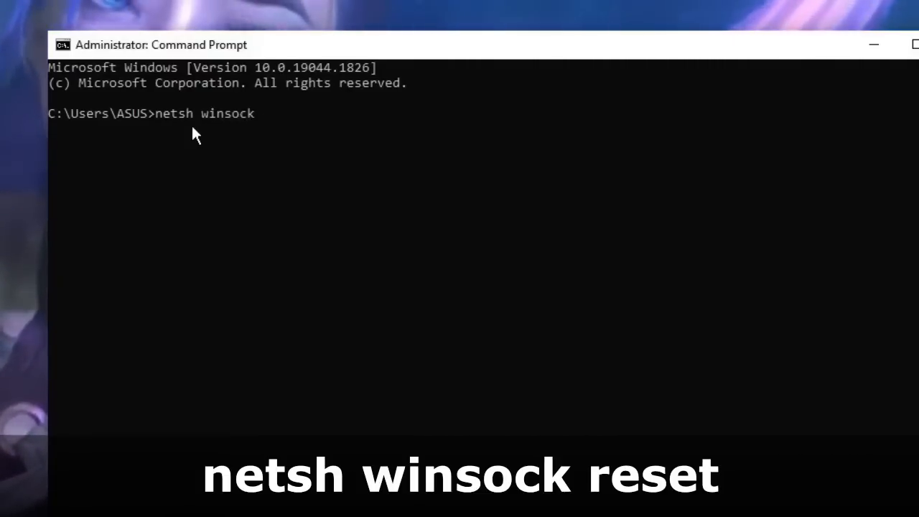
text(reset)
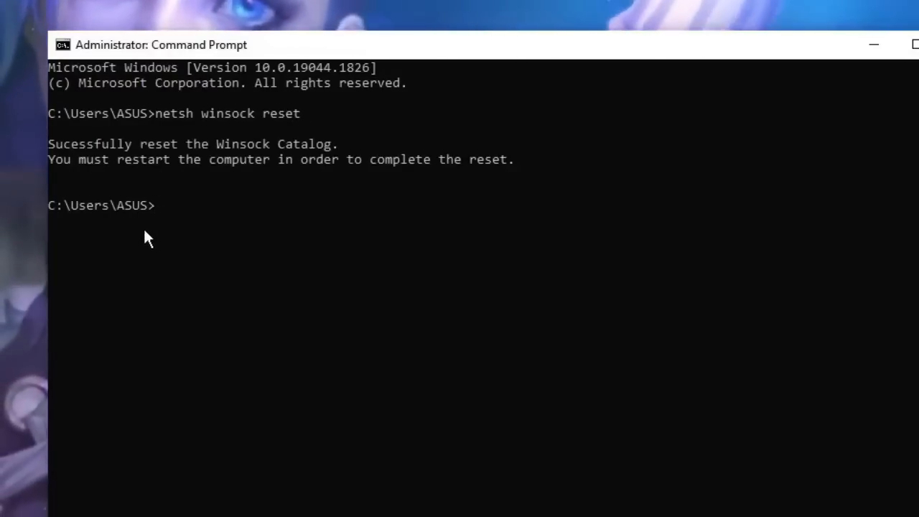
- Flush the DNS resolver cache with ipconfig /flushdns
text(ipconfig)
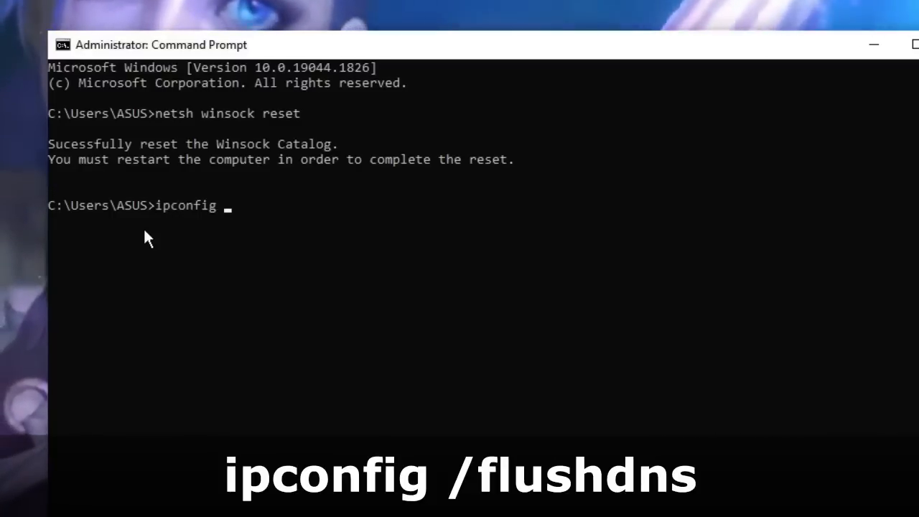
text(/flu)
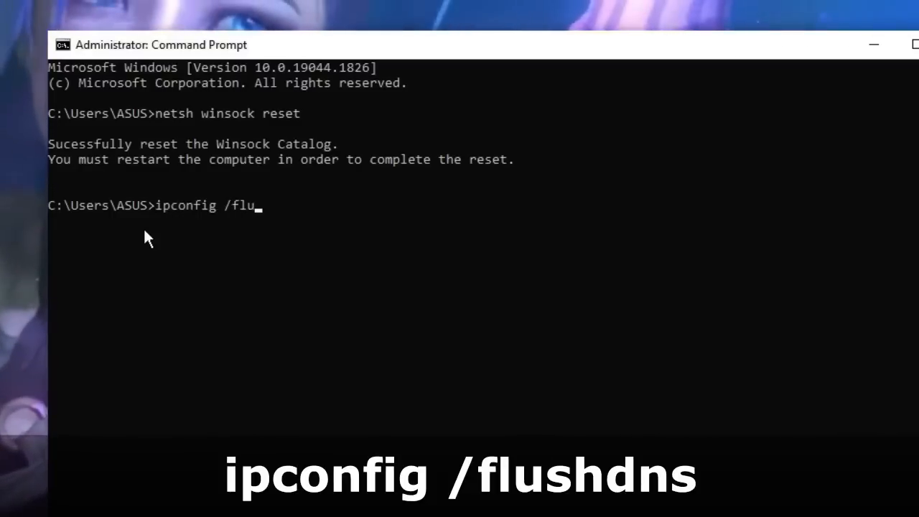
text(shdns)
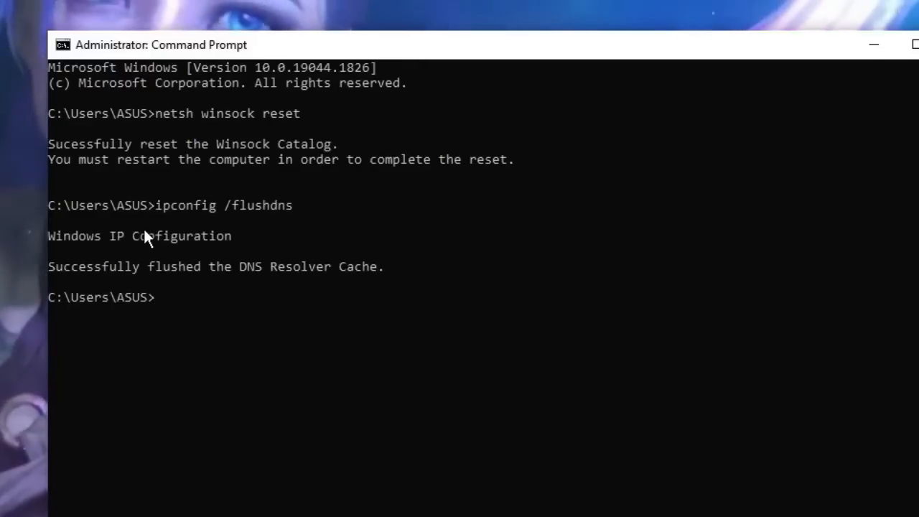
mouse_move(185, 170)
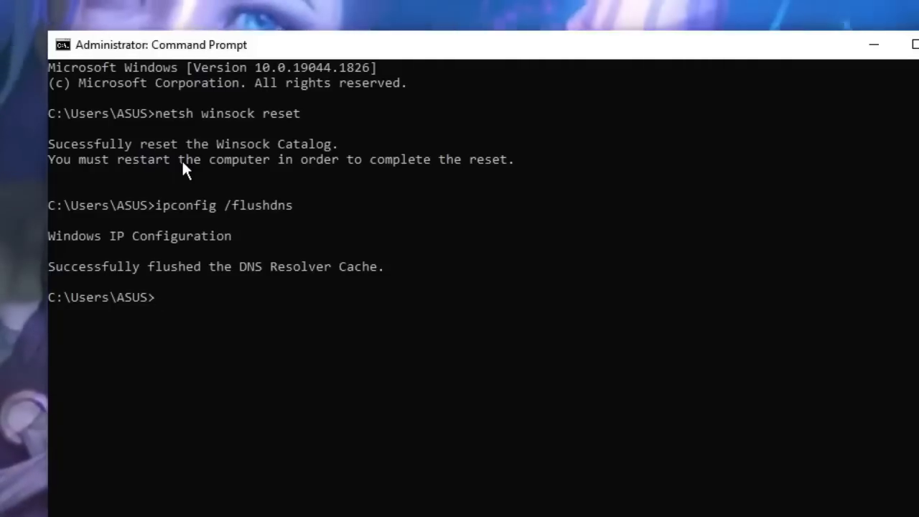
mouse_move(322, 169)
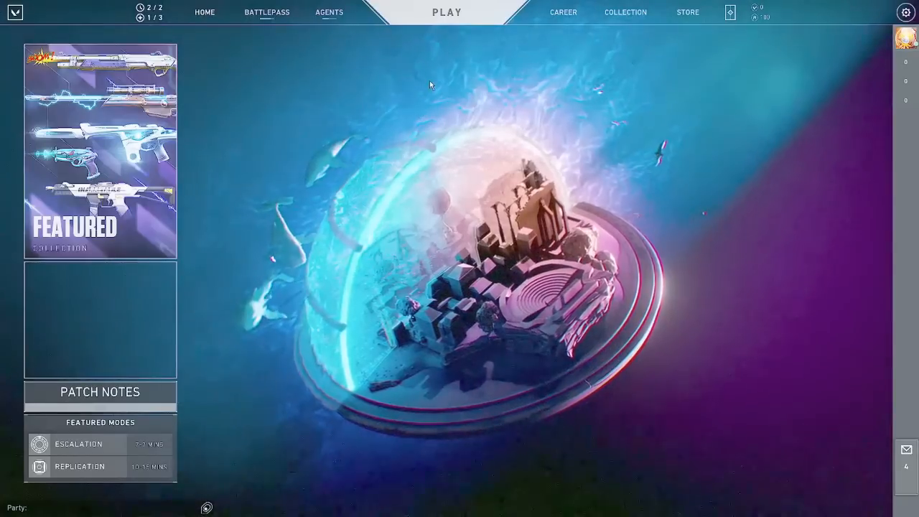
- Queue for an Unrated match from the play screen, then leave the queue
click(446, 12)
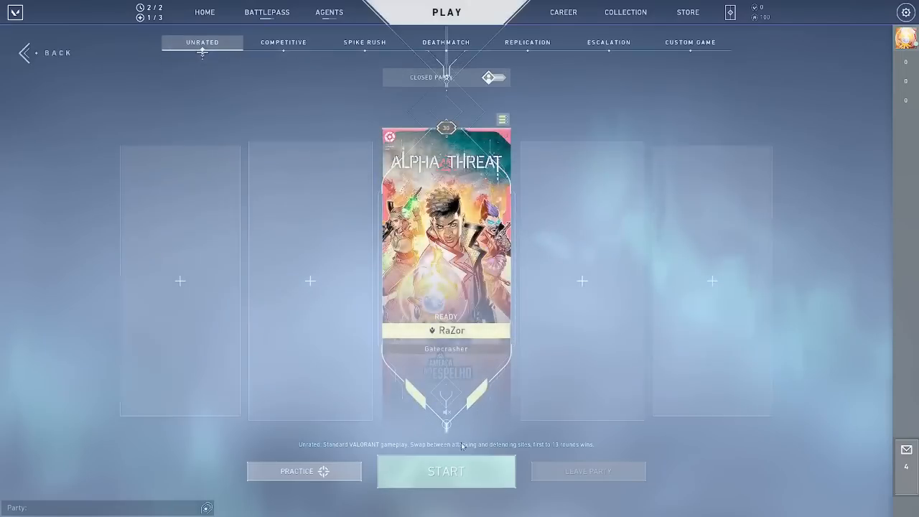
click(444, 470)
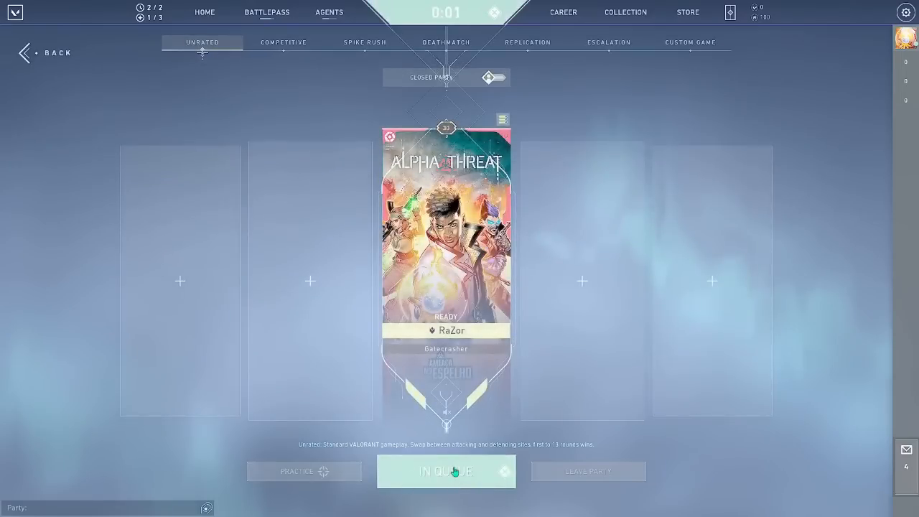
click(445, 471)
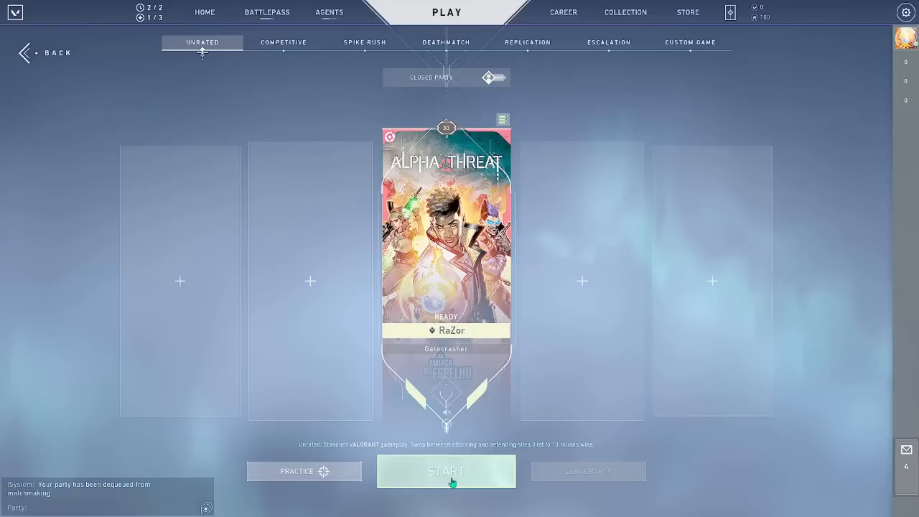